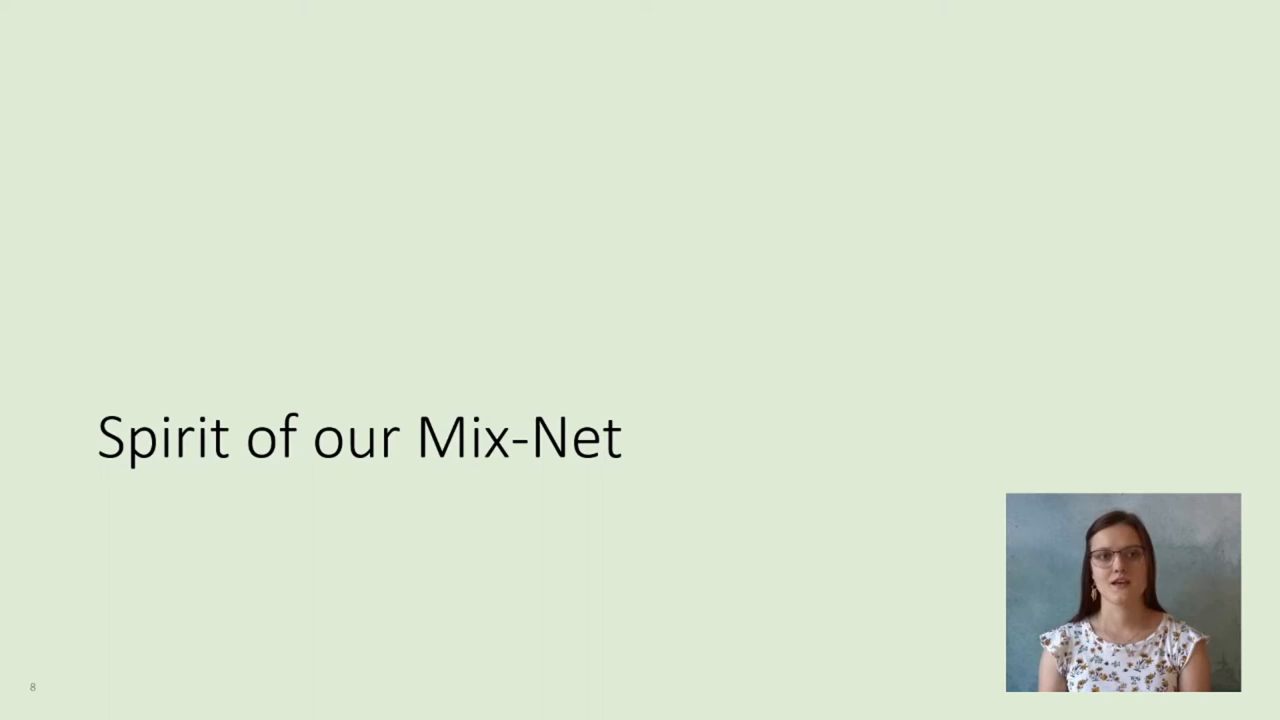
key("Right")
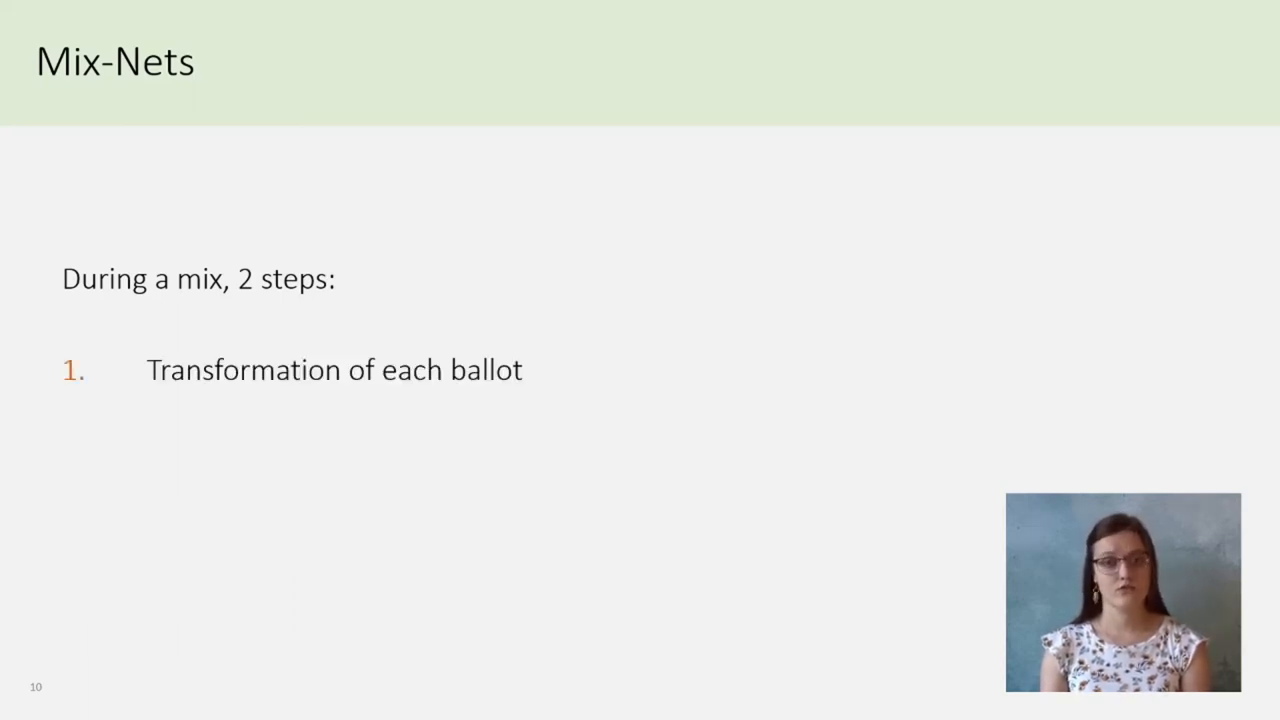
key("Right")
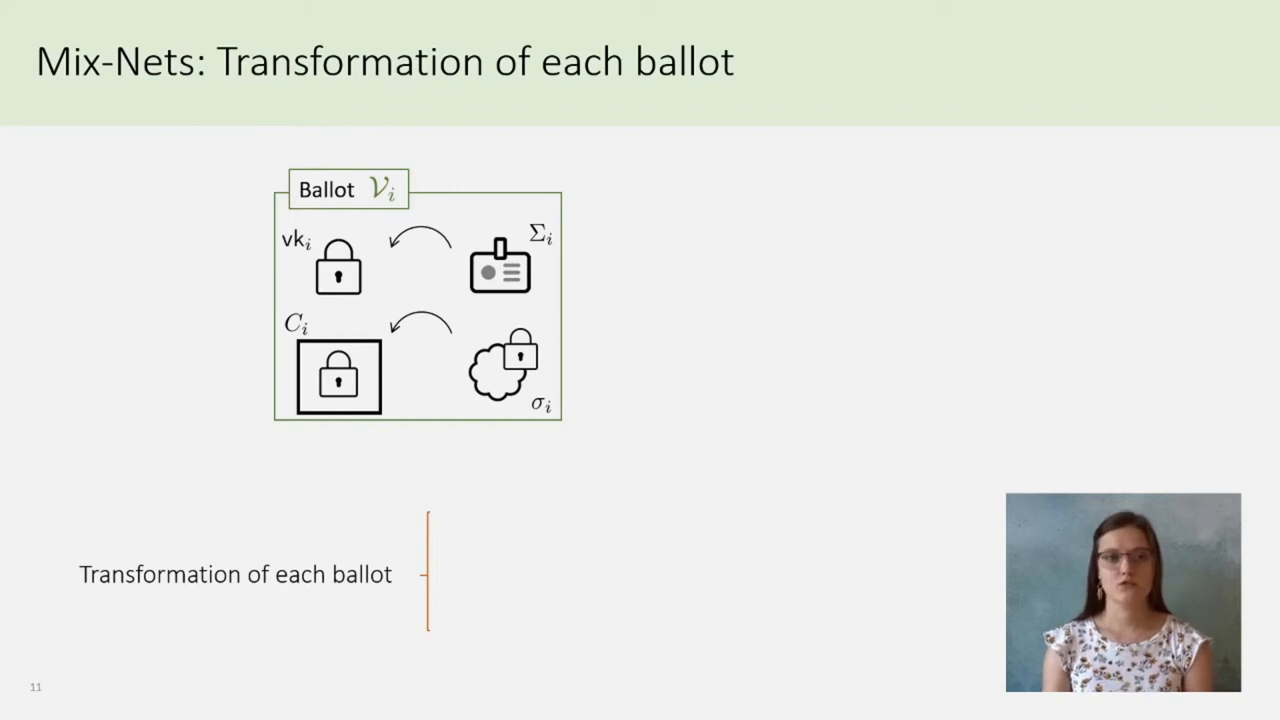
key("right")
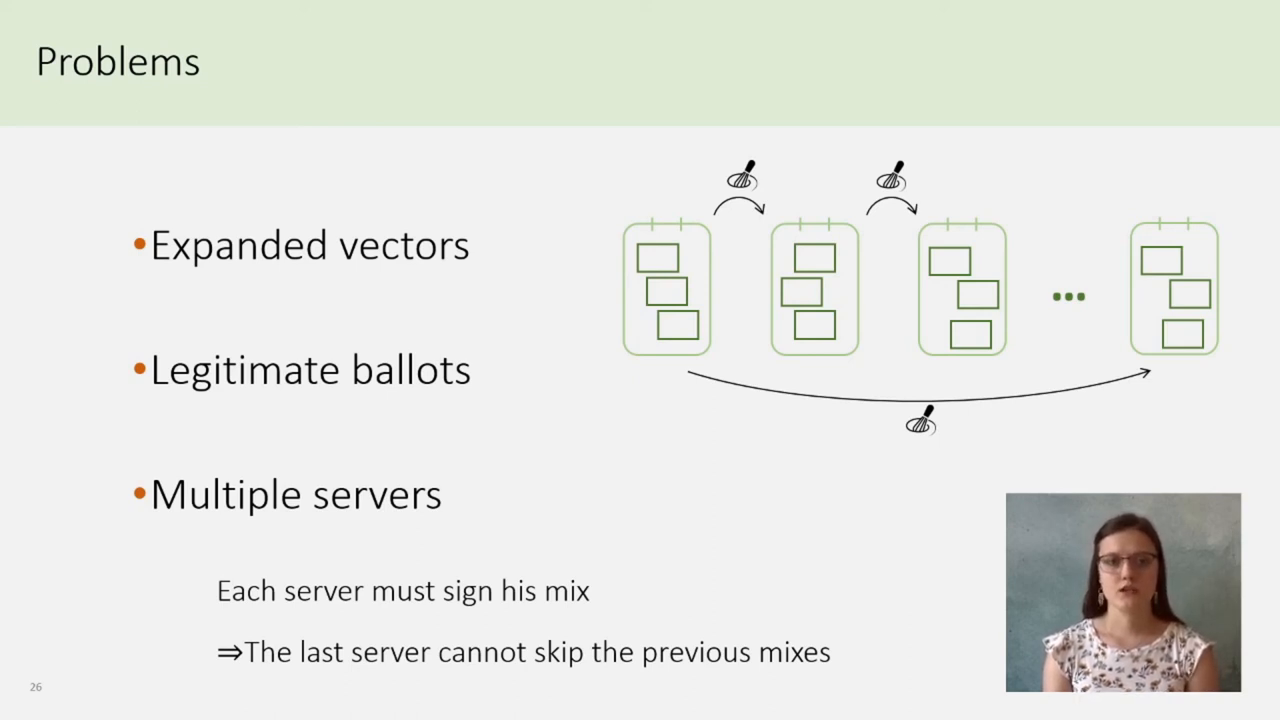
key("Right")
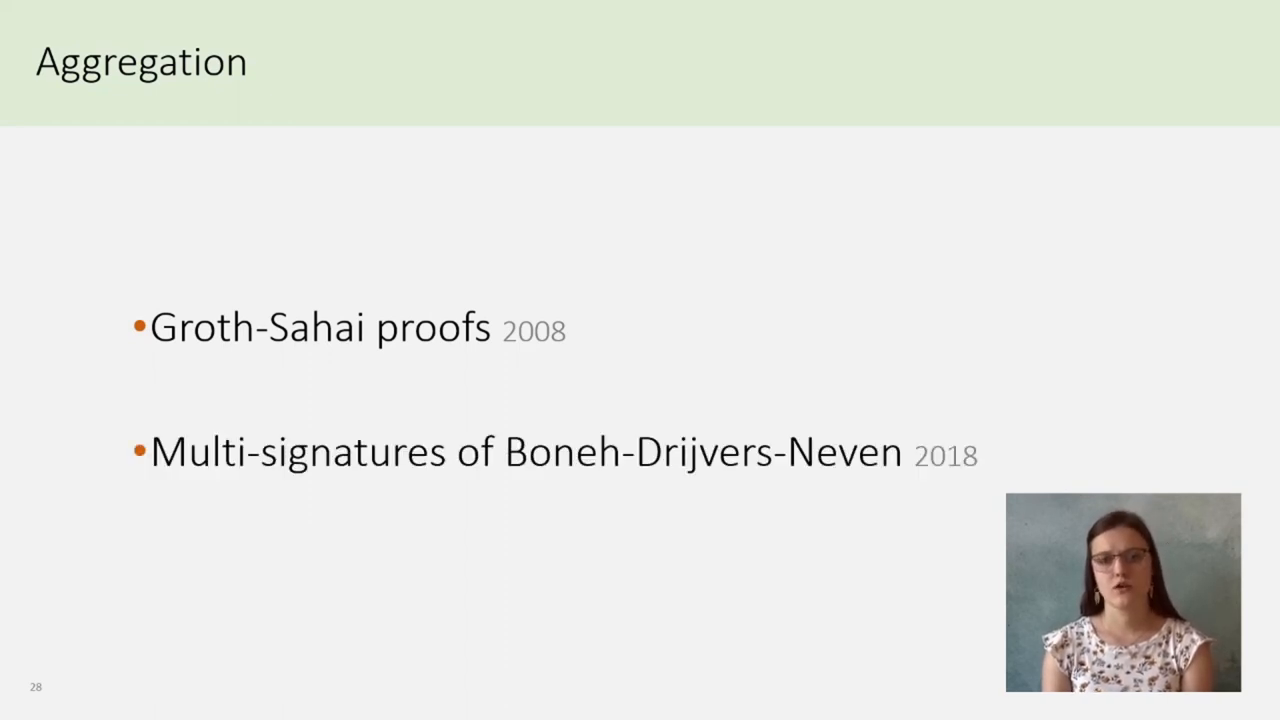